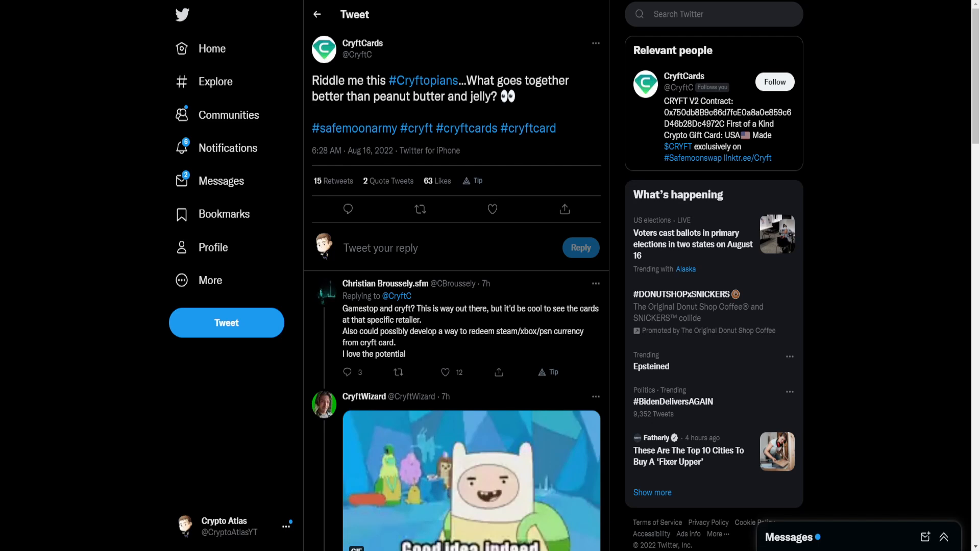
mouse_move(210, 280)
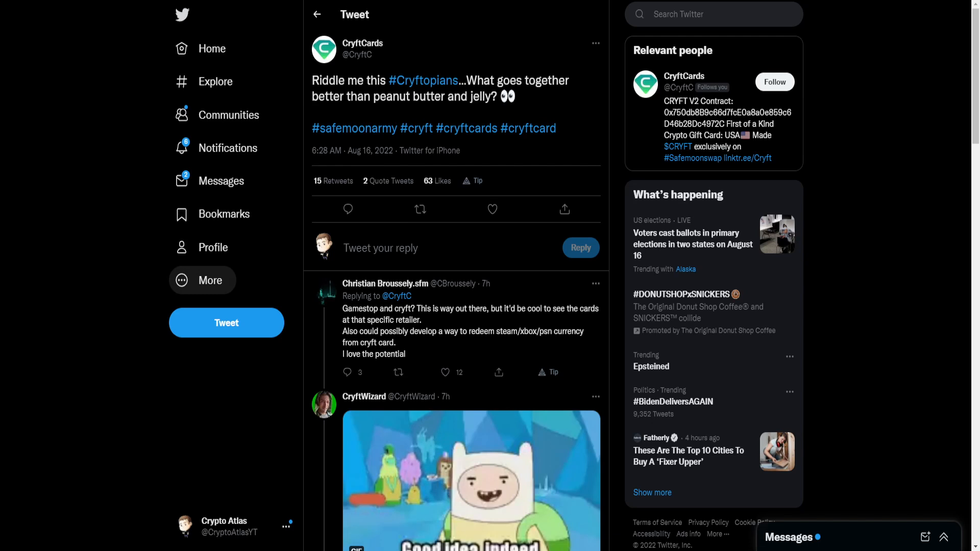